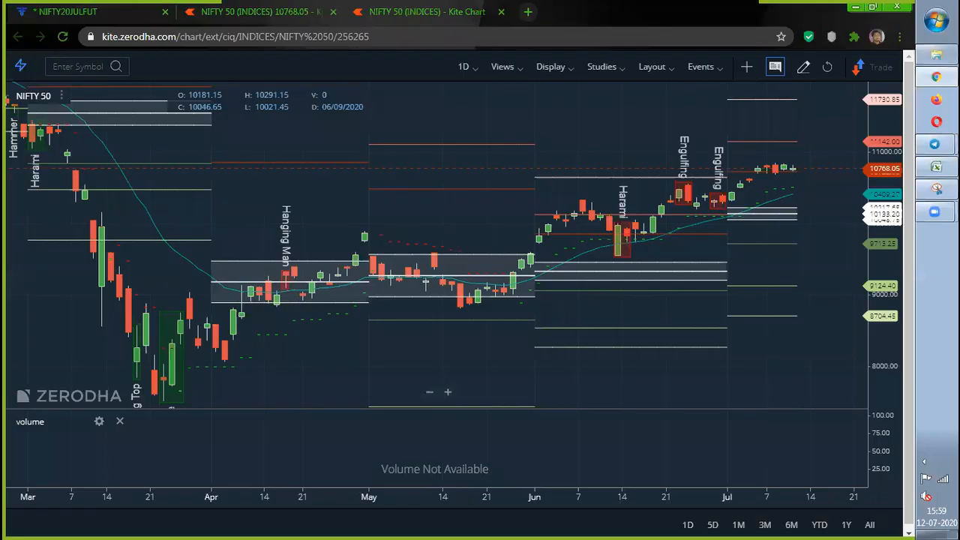
{"action": "mouse_move", "coordinate": [564, 324]}
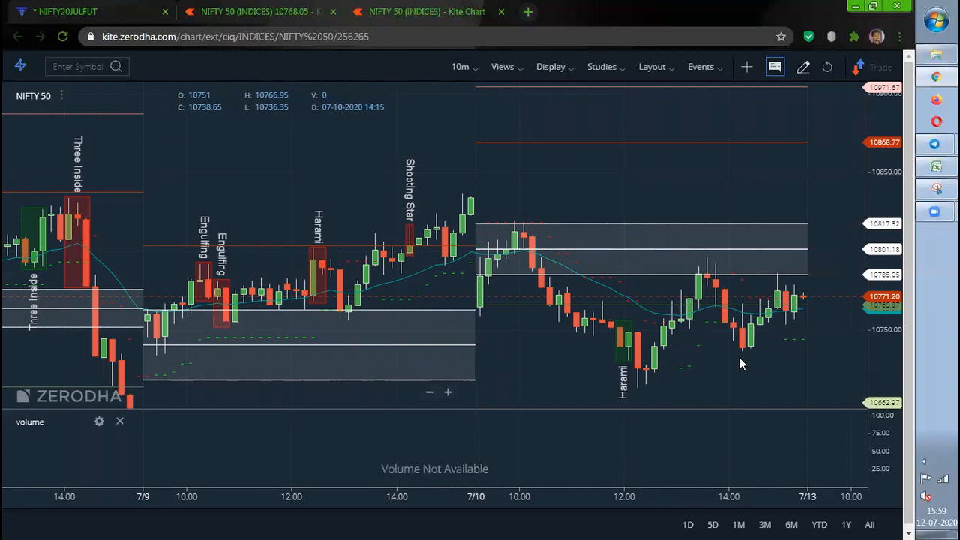
{"action": "mouse_move", "coordinate": [657, 277]}
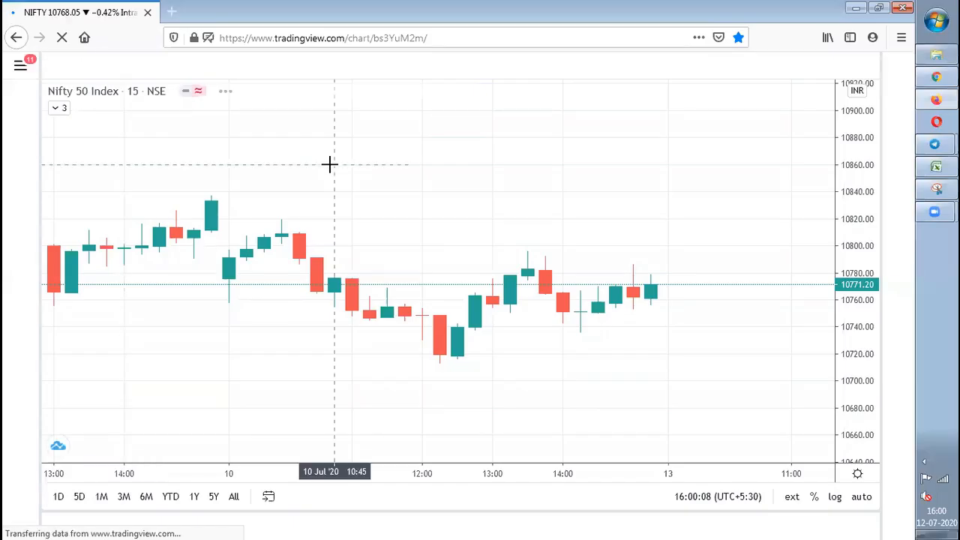
Switch from TradingView over to the Zerodha Kite chart for comparison
{"action": "left_click", "coordinate": [423, 12]}
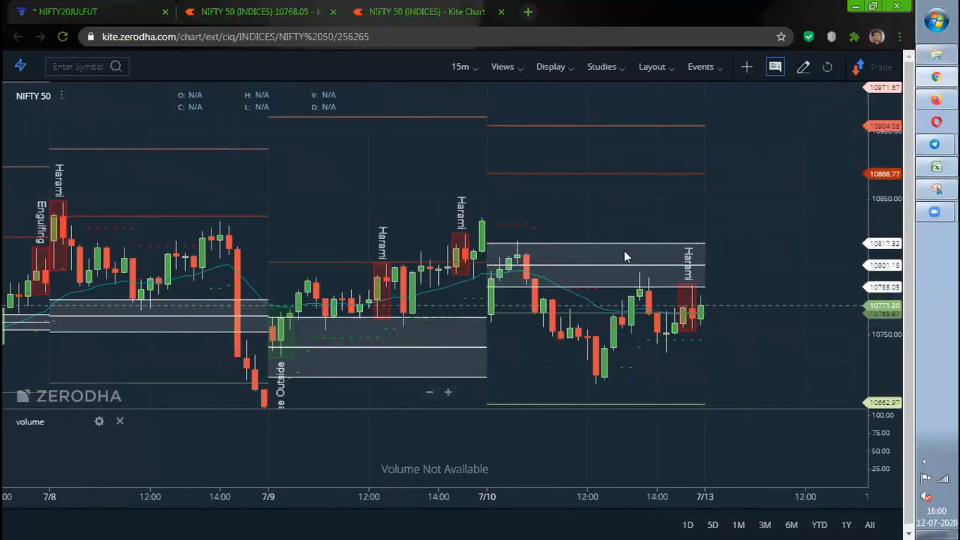
{"action": "mouse_move", "coordinate": [657, 246]}
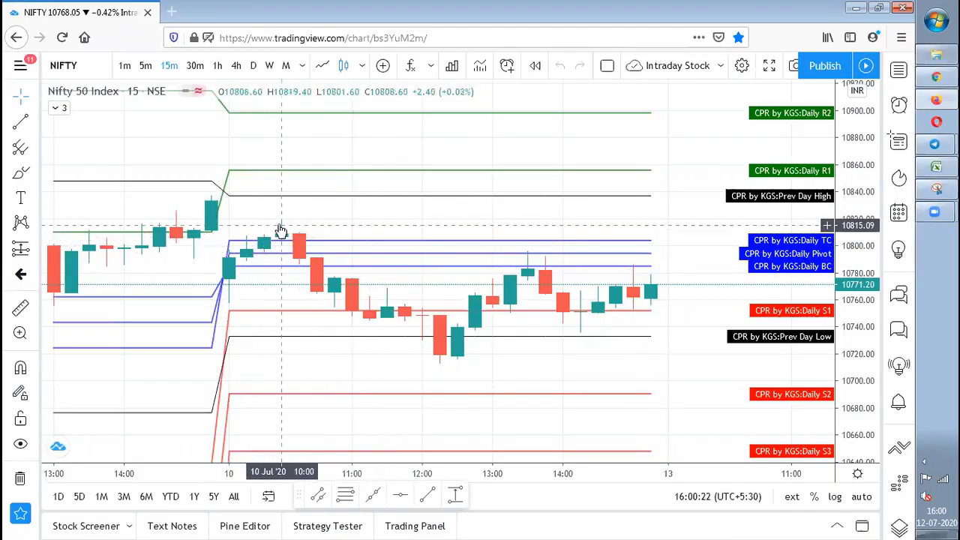
{"action": "mouse_move", "coordinate": [285, 246]}
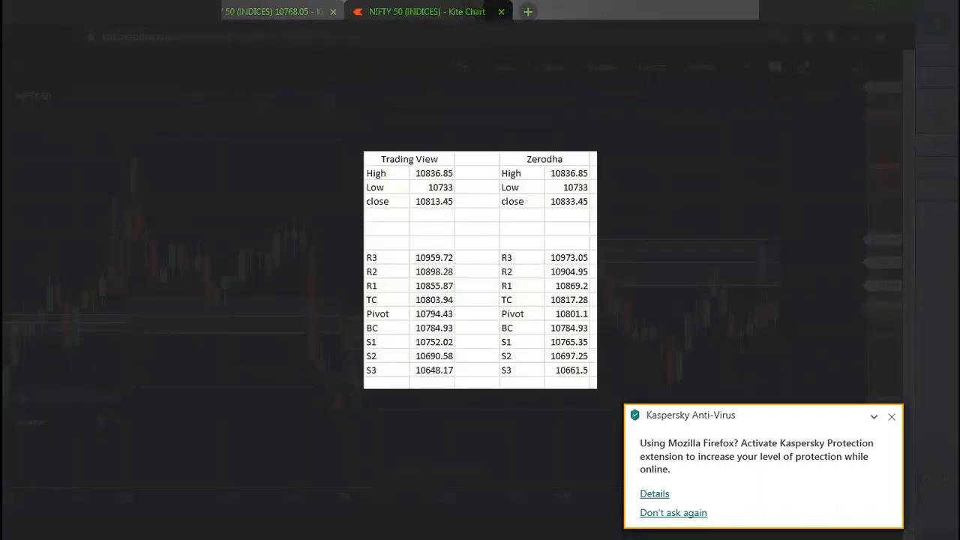
Close the TradingView vs Zerodha pivot comparison table to return to the Kite chart
{"action": "left_click", "coordinate": [891, 417]}
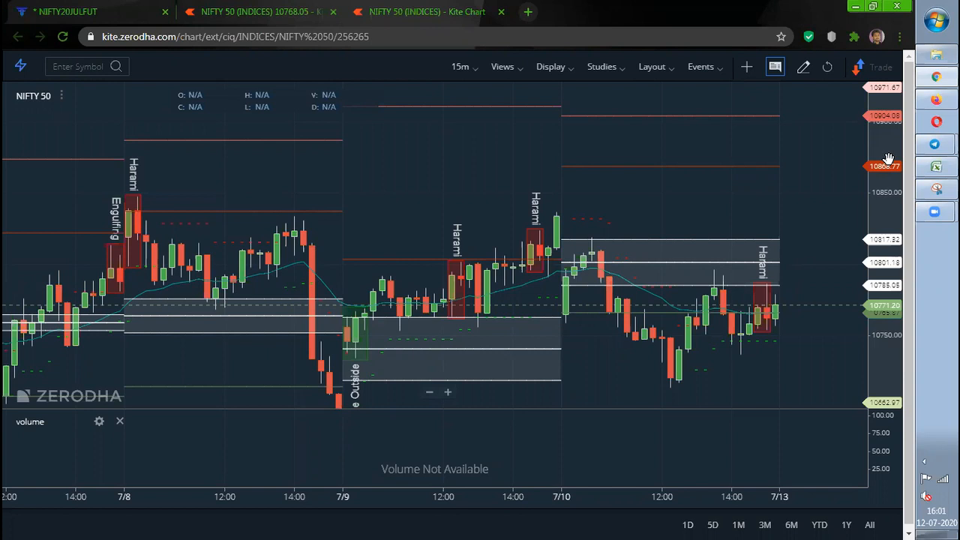
{"action": "mouse_move", "coordinate": [772, 141]}
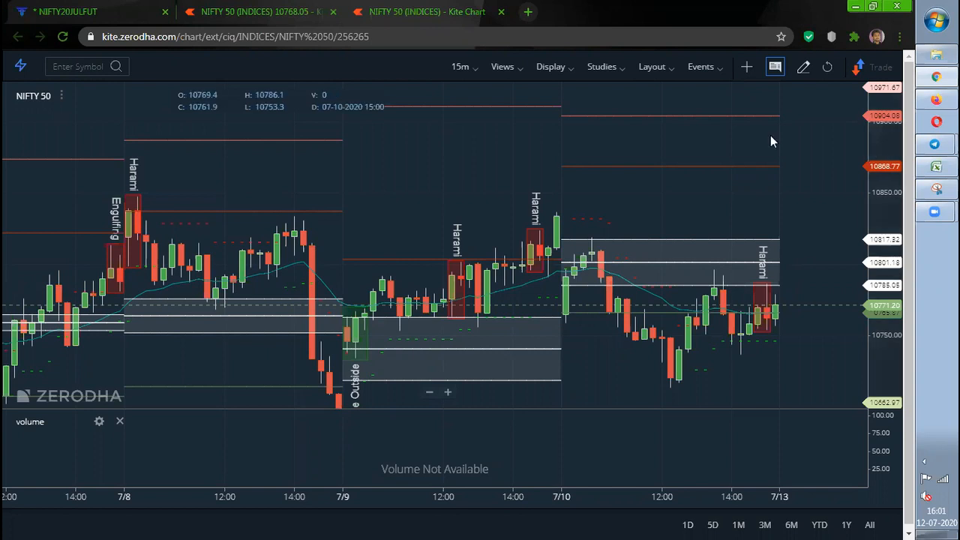
{"action": "mouse_move", "coordinate": [548, 317]}
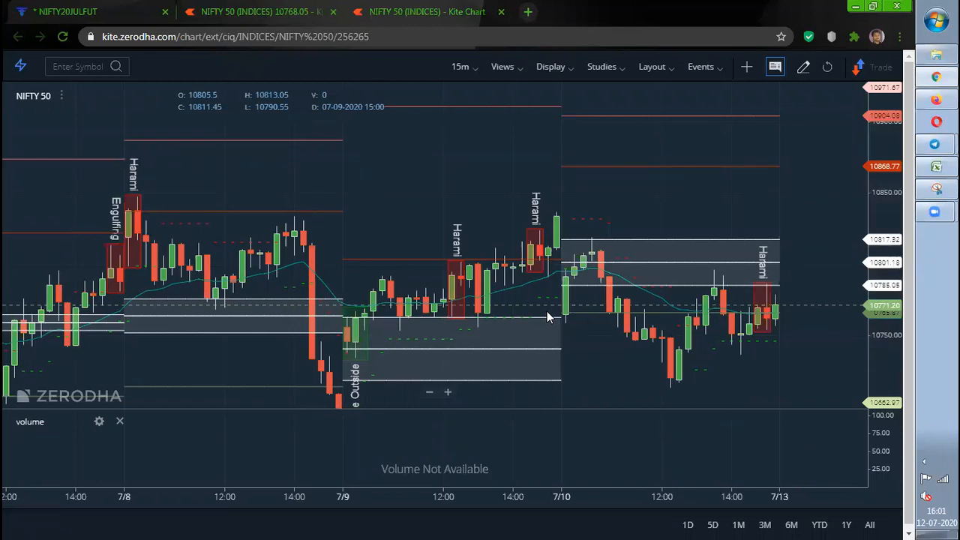
{"action": "mouse_move", "coordinate": [556, 228]}
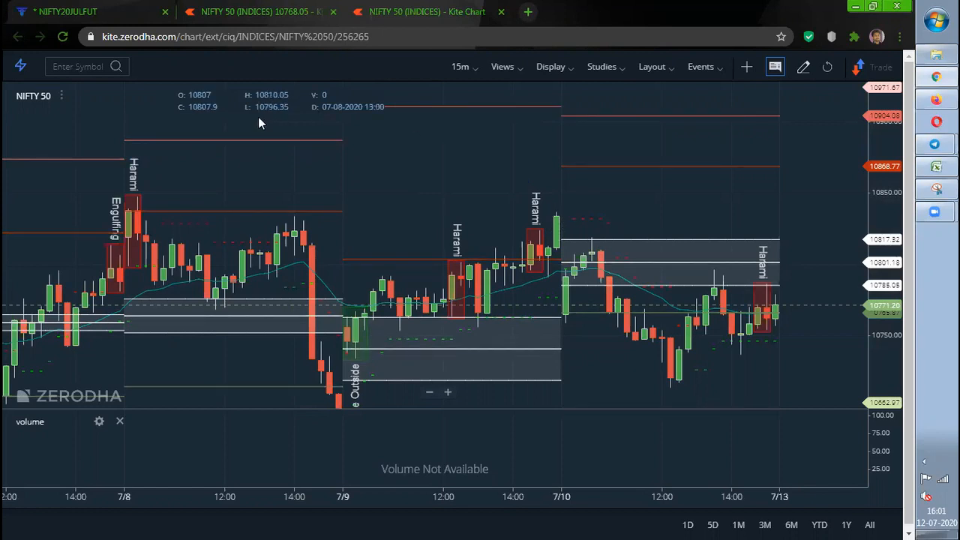
{"action": "mouse_move", "coordinate": [560, 222]}
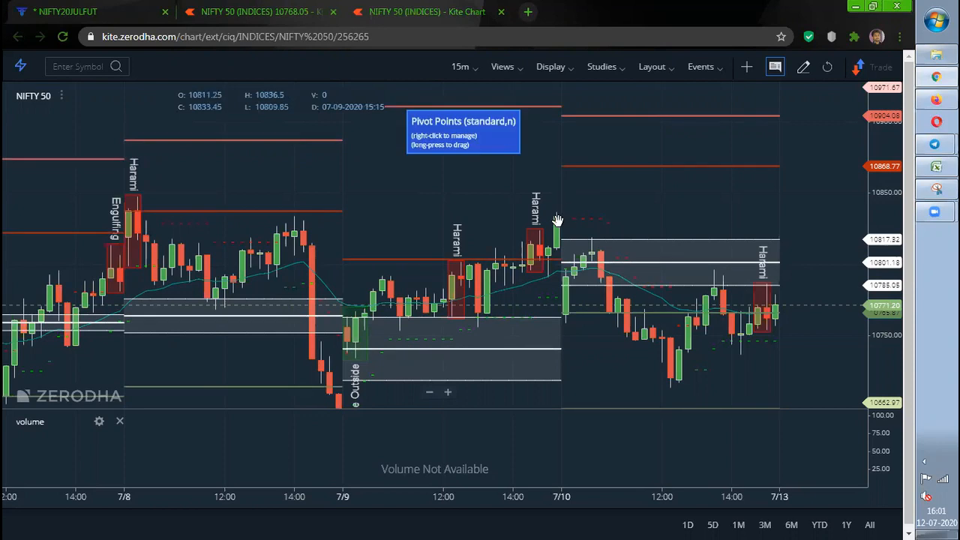
{"action": "mouse_move", "coordinate": [557, 222]}
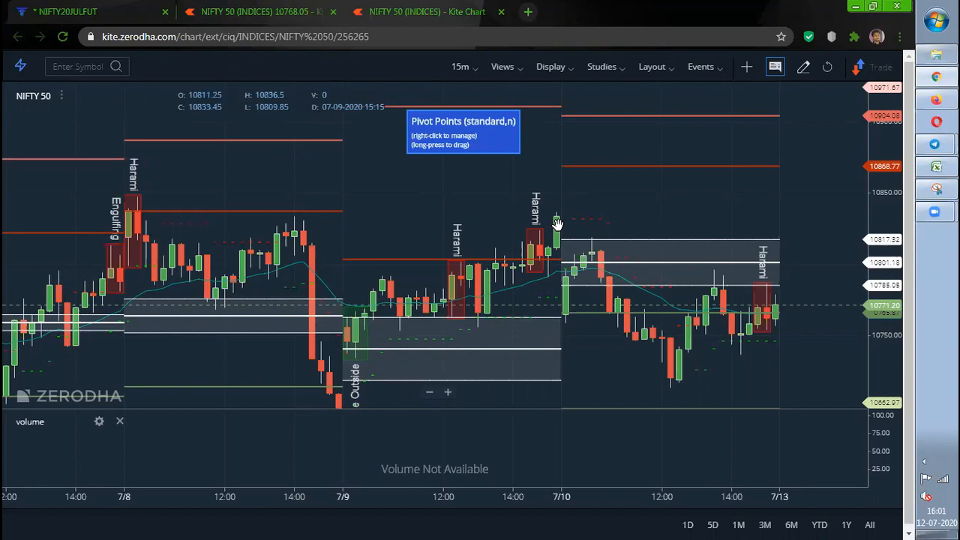
{"action": "mouse_move", "coordinate": [569, 255]}
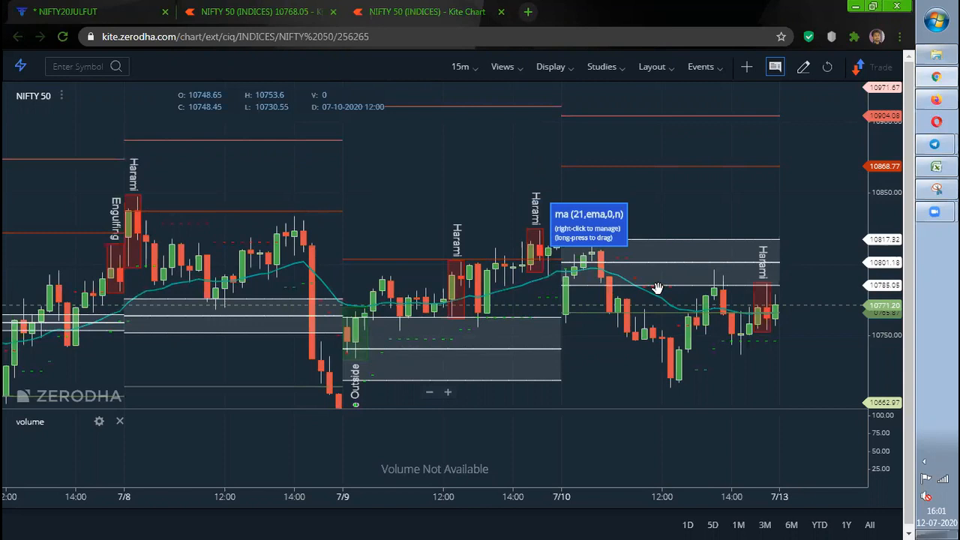
Switch the NIFTY 50 chart to 1 D candles to check the 9 July high, low and close
{"action": "left_click", "coordinate": [459, 66]}
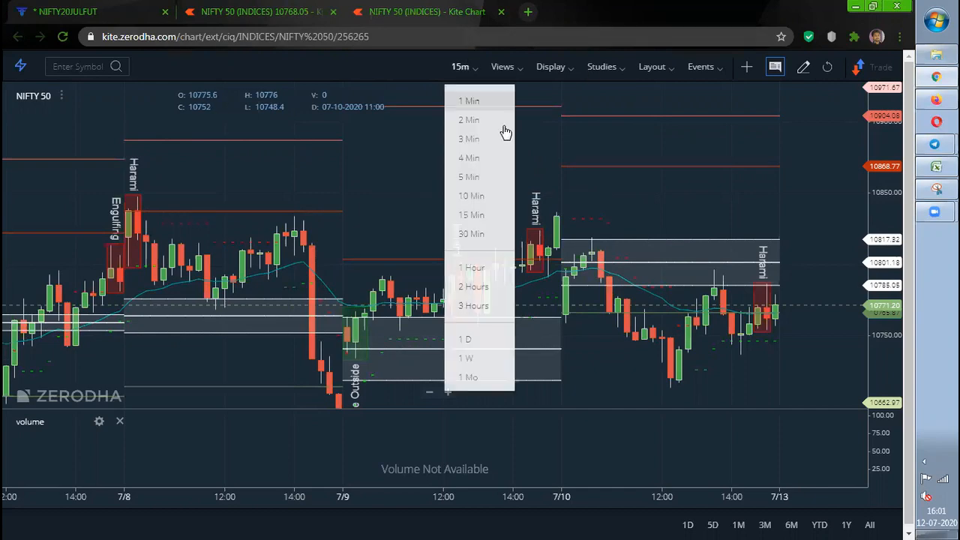
{"action": "left_click", "coordinate": [465, 340]}
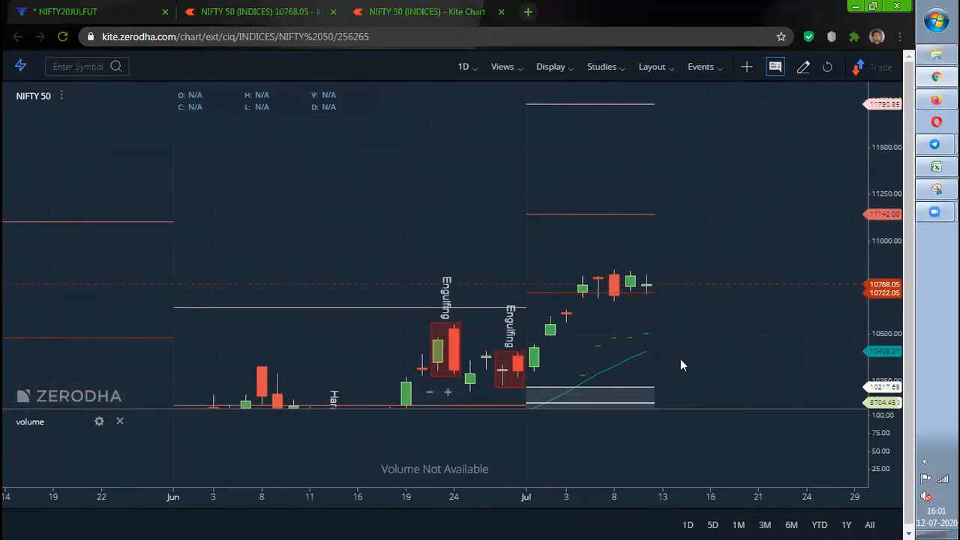
{"action": "mouse_move", "coordinate": [630, 291]}
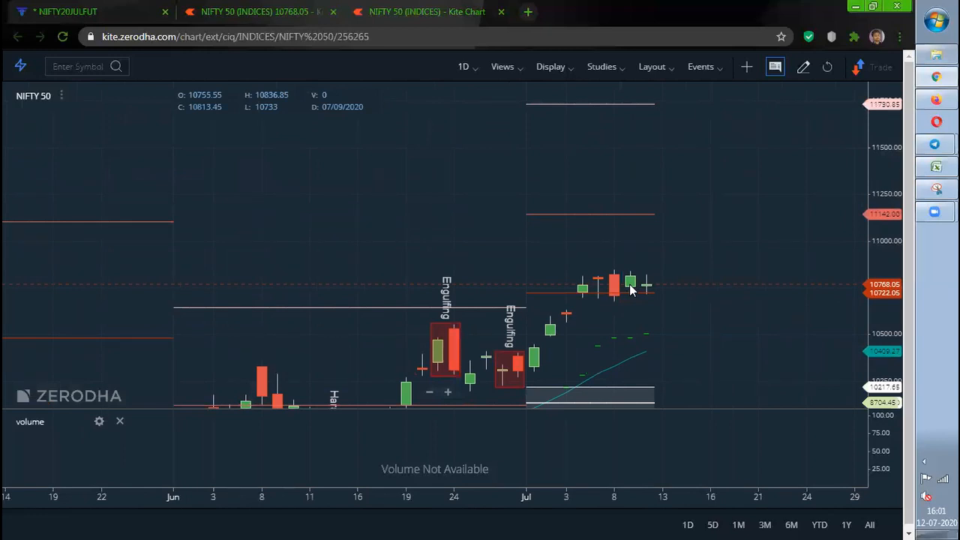
{"action": "left_click", "coordinate": [464, 66]}
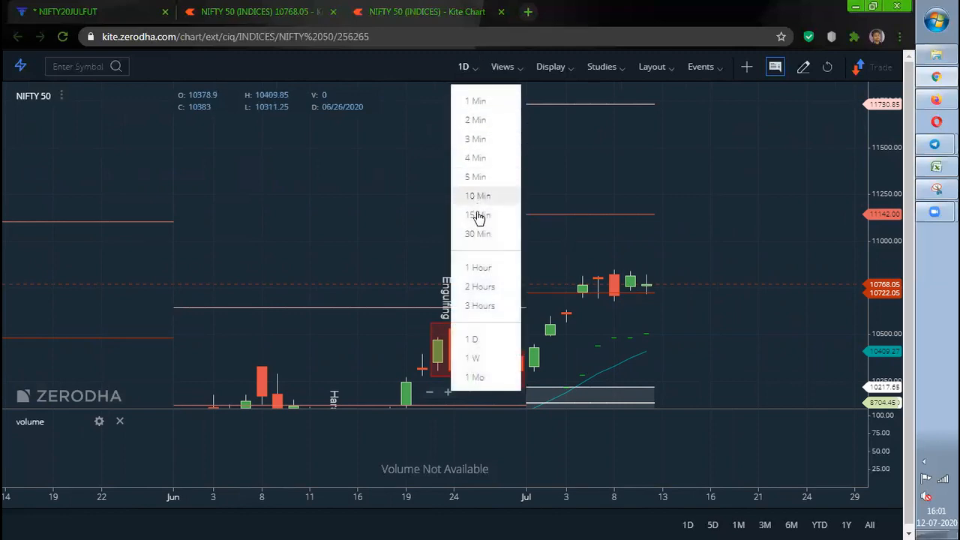
Return the chart to an intraday interval and scroll through 'The Data Debate' excerpt
{"action": "left_click", "coordinate": [477, 216]}
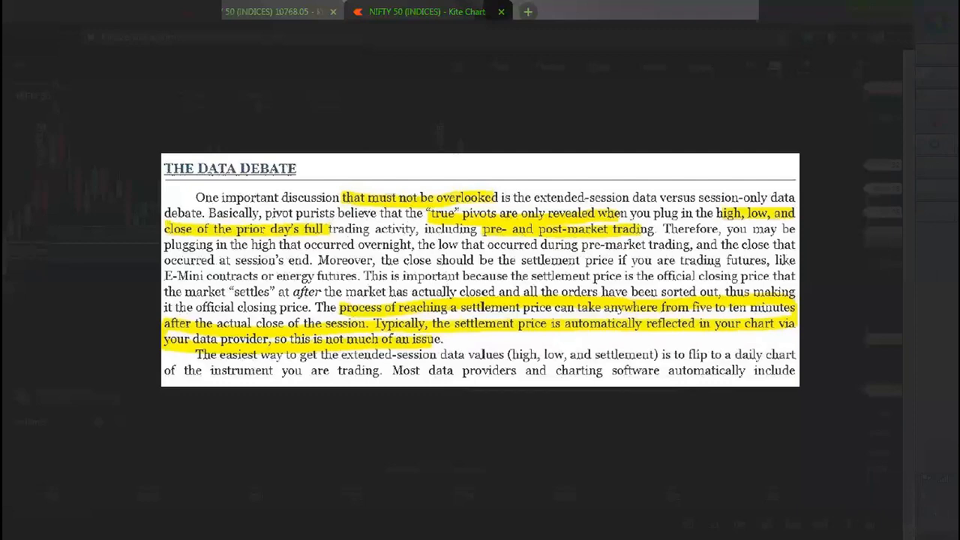
{"action": "scroll", "scroll_direction": "down", "scroll_amount": 3}
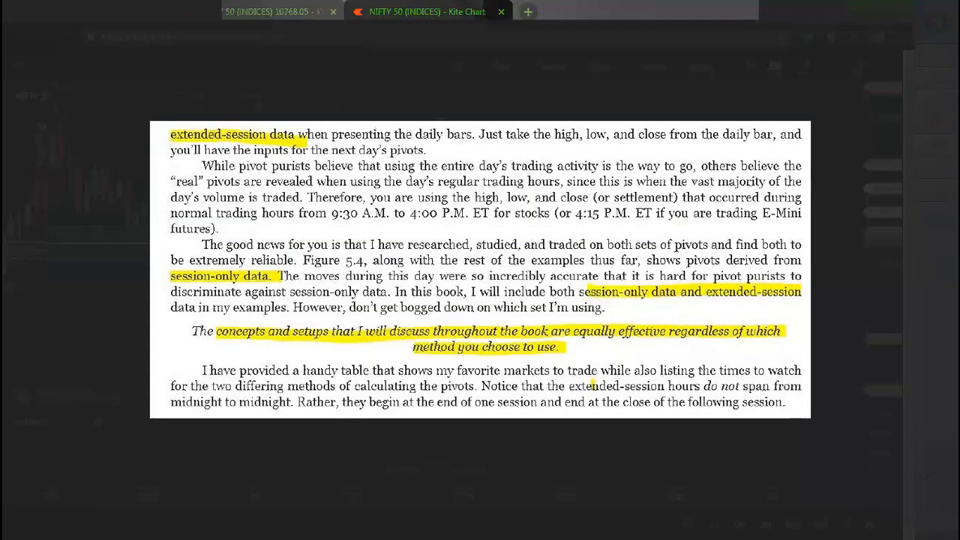